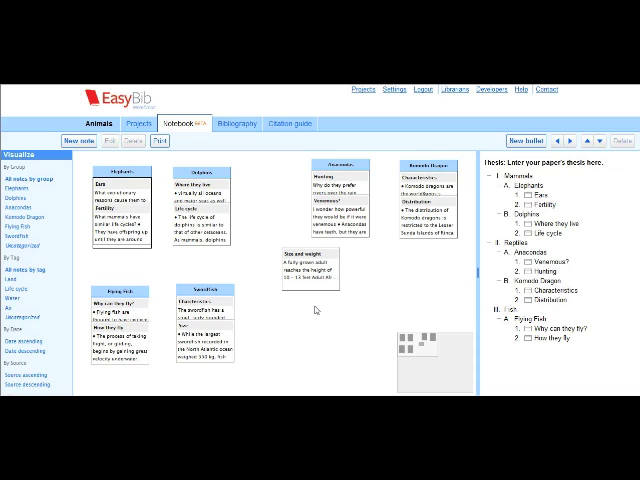
{"action": "mouse_move", "coordinate": [302, 326]}
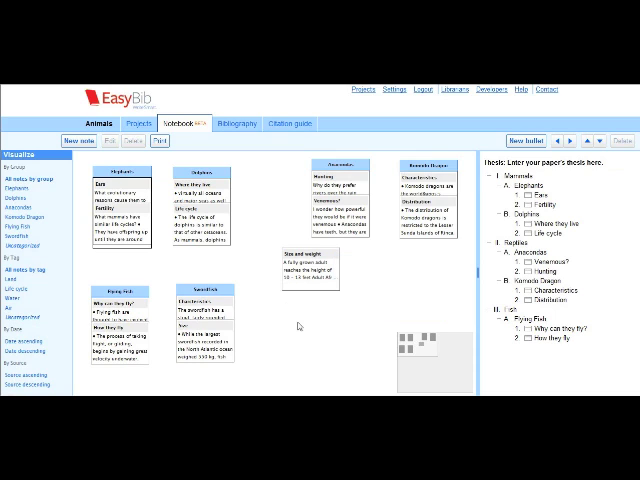
{"action": "mouse_move", "coordinate": [317, 320]}
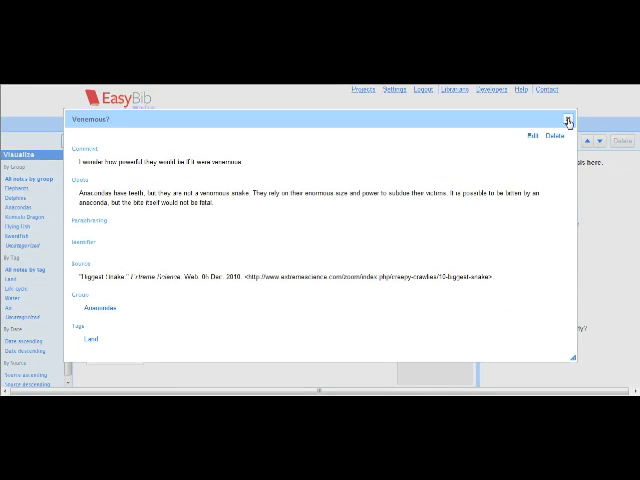
{"action": "mouse_move", "coordinate": [569, 120]}
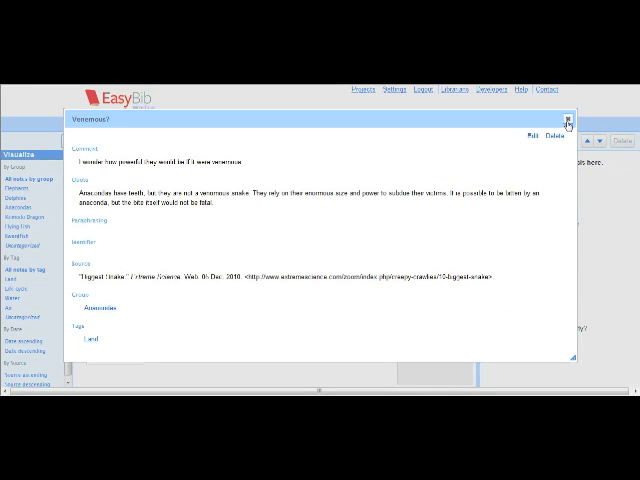
- Close the Venomous? details and start a 'Reproduction' note quoting swordfish laying 1 to 16 million eggs
{"action": "left_click", "coordinate": [570, 119]}
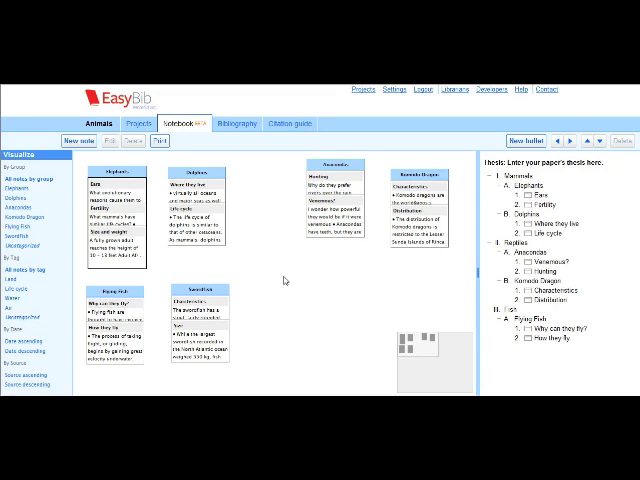
{"action": "left_click", "coordinate": [78, 140]}
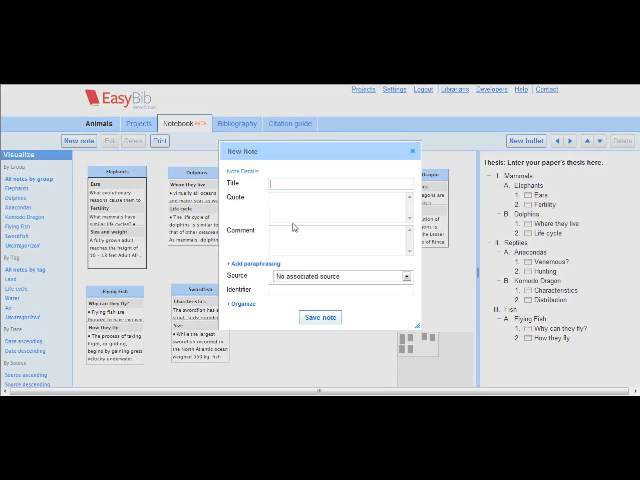
{"action": "type", "text": "Reproduction"}
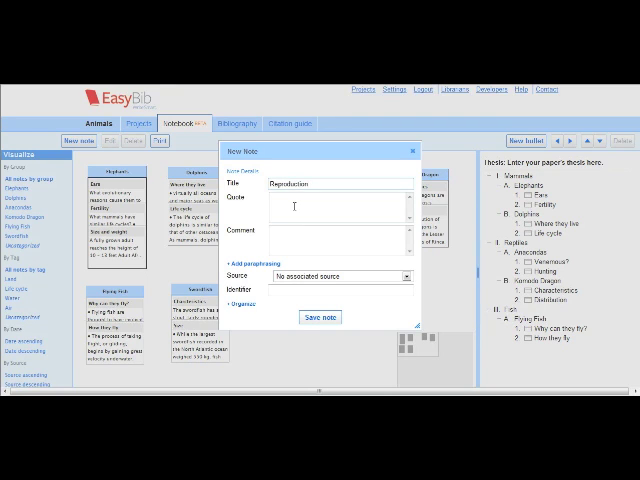
{"action": "type", "text": "the year. Females produce a highly variable number of eggs: from 1 to 16 million in a 370-pound female to 29 million in a 620-pound female."}
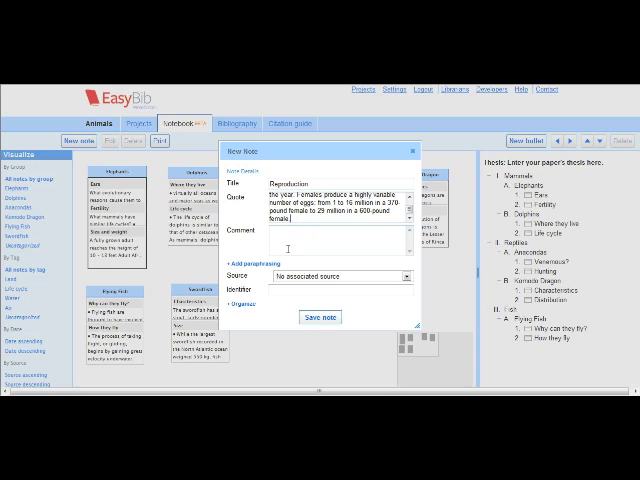
- Add a paraphrase field, tag the note with life cycle and water, and save it
{"action": "left_click", "coordinate": [242, 262]}
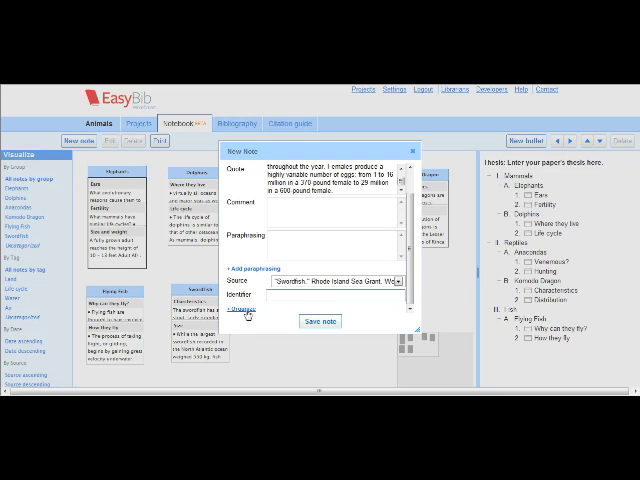
{"action": "left_click", "coordinate": [238, 316]}
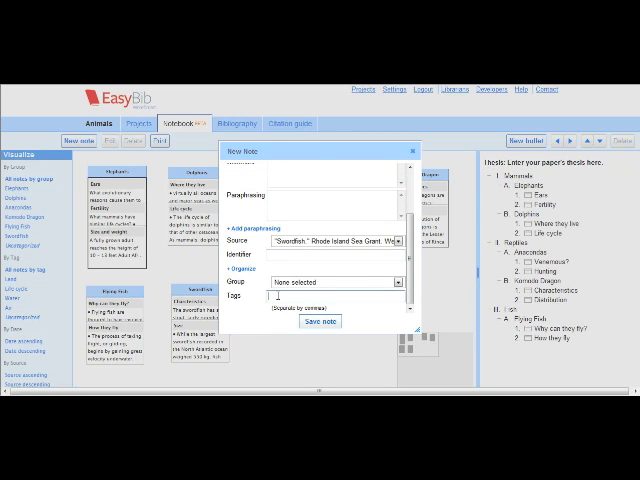
{"action": "type", "text": "Life, cycle, water"}
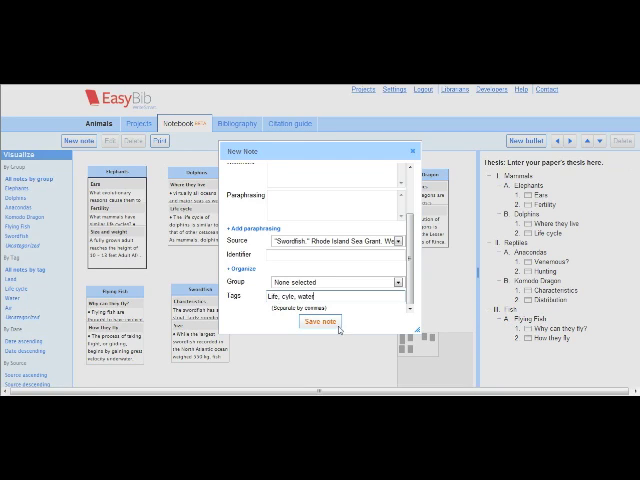
{"action": "left_click", "coordinate": [316, 321]}
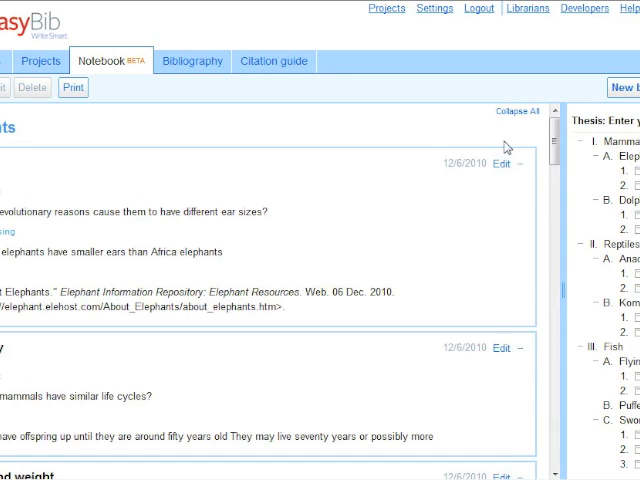
- Scroll the detailed notebook list down past the Elephants notes to the Komodo Dragon cards
{"action": "scroll", "scroll_direction": "down", "scroll_amount": 3}
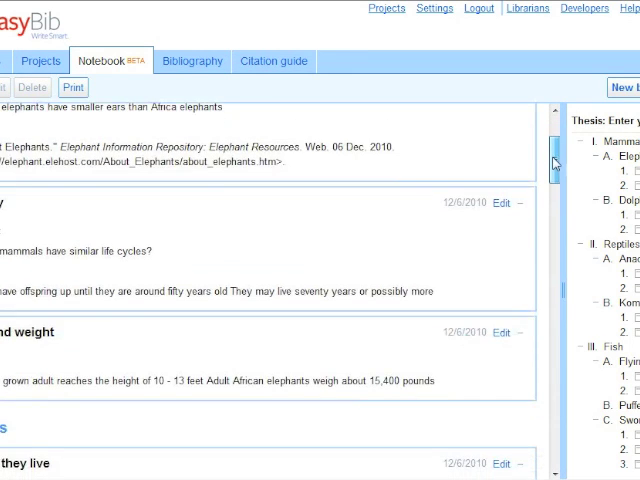
{"action": "scroll", "scroll_direction": "down", "scroll_amount": 3}
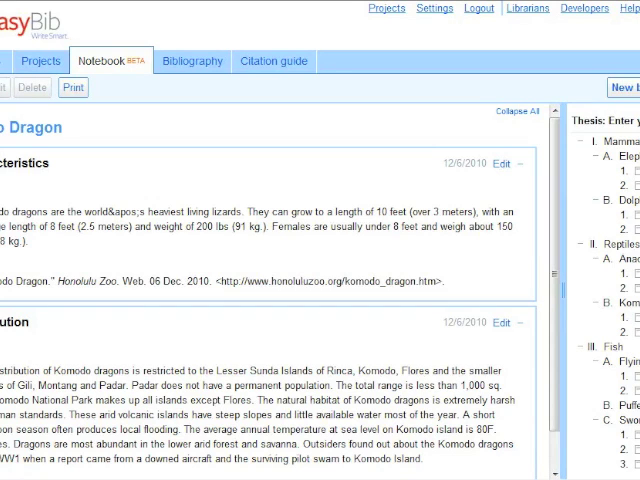
{"action": "scroll", "scroll_direction": "down", "scroll_amount": 3}
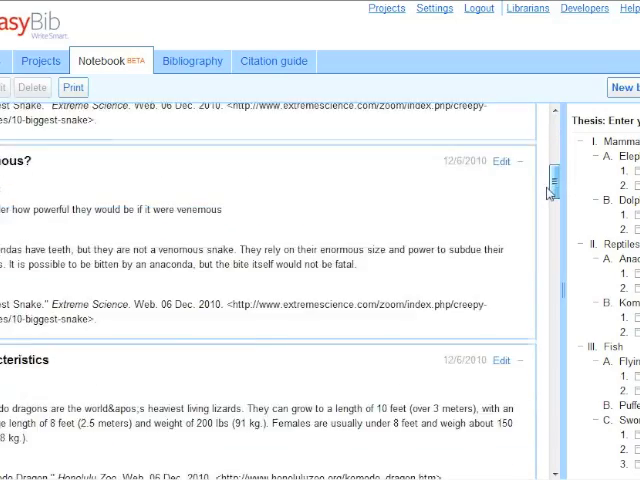
{"action": "scroll", "scroll_direction": "down", "scroll_amount": 3}
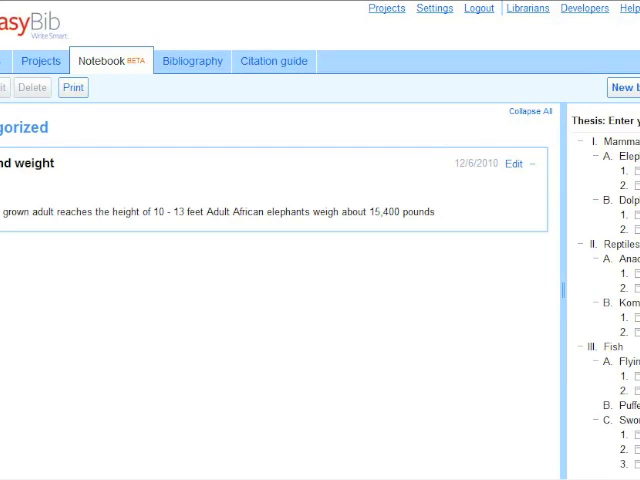
{"action": "scroll", "scroll_direction": "down", "scroll_amount": 3}
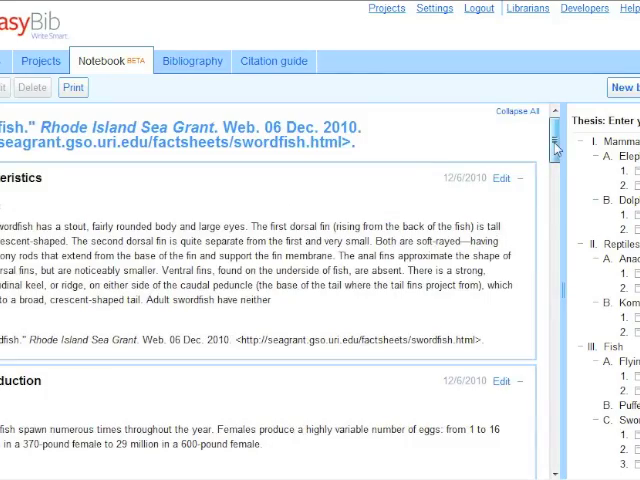
{"action": "scroll", "scroll_direction": "down", "scroll_amount": 3}
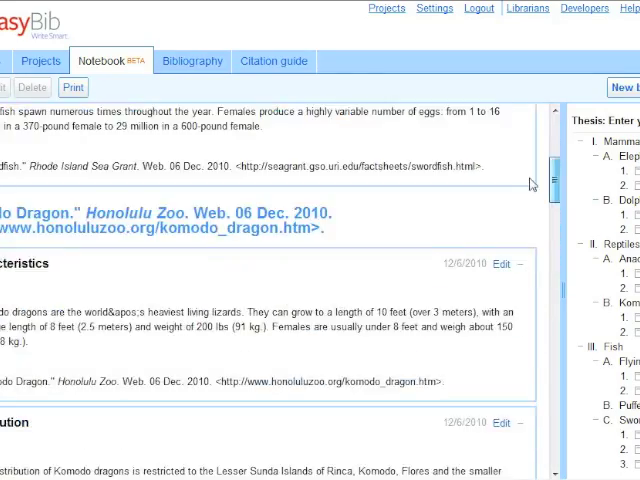